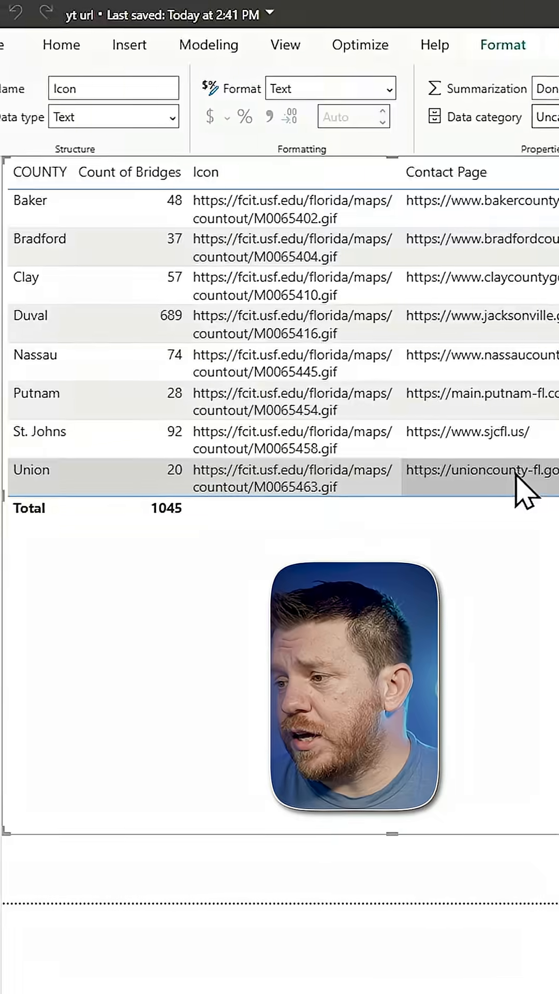
- Set the Contact Page column's data category to Web URL
right_click(482, 471)
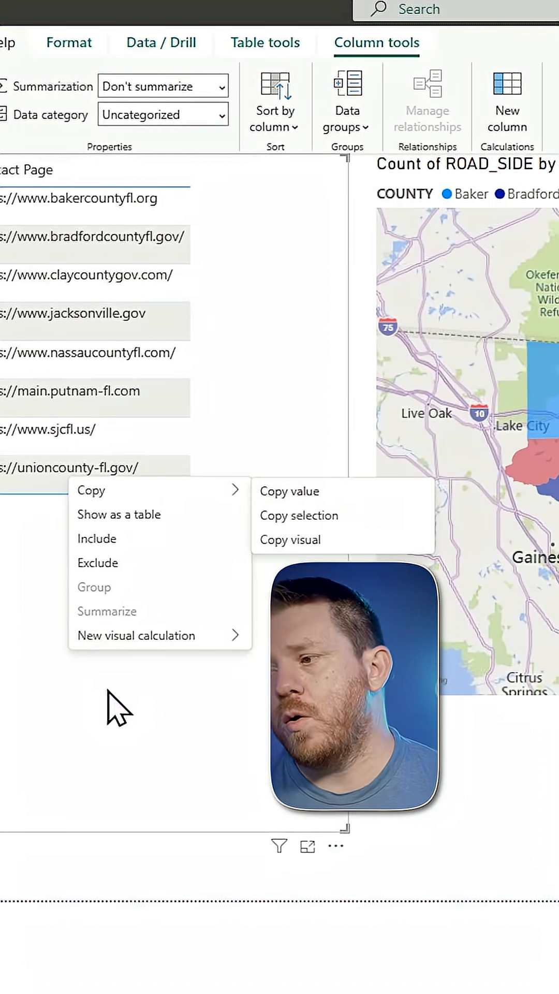
left_click(113, 710)
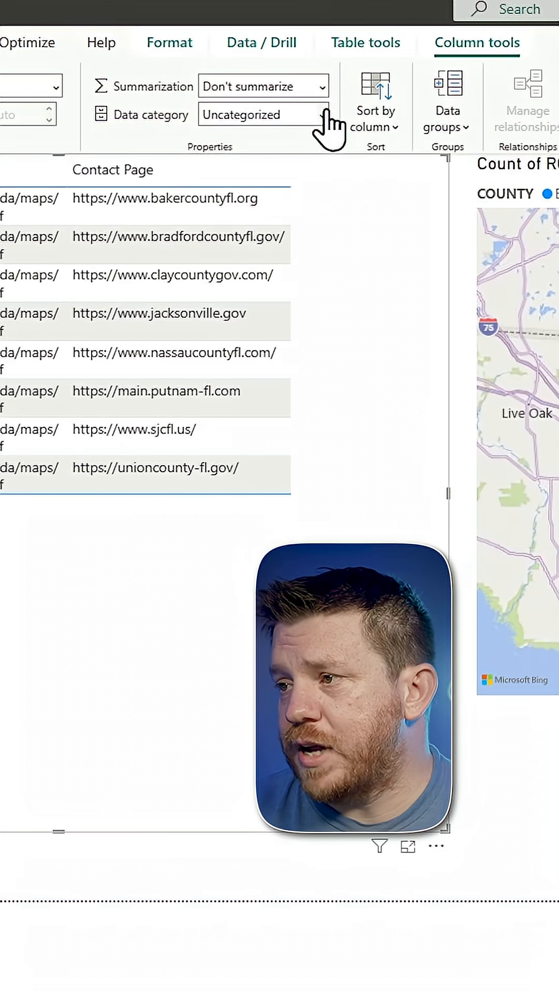
left_click(263, 115)
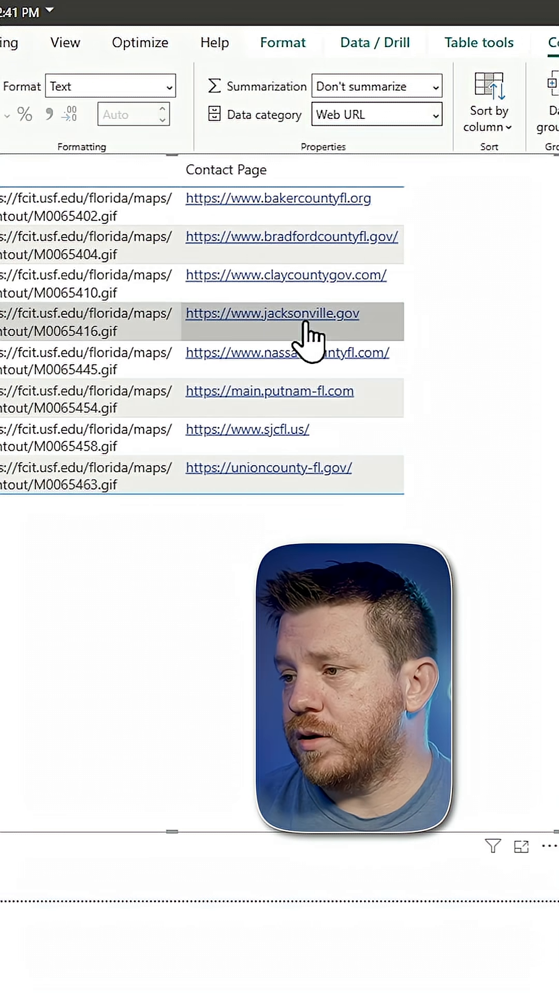
left_click(271, 313)
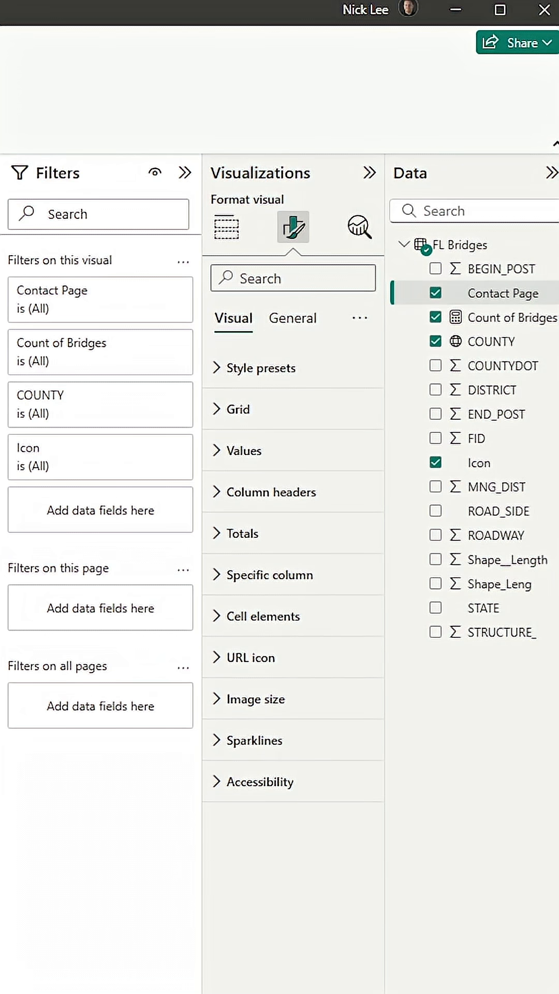
- Turn on URL icon Values so Contact Page links appear as link icons
left_click(251, 657)
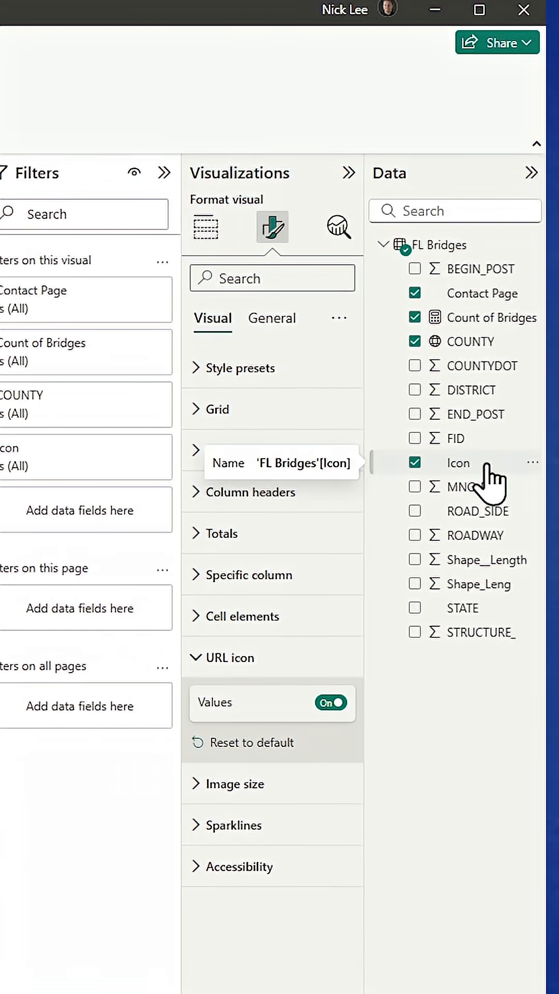
left_click(282, 114)
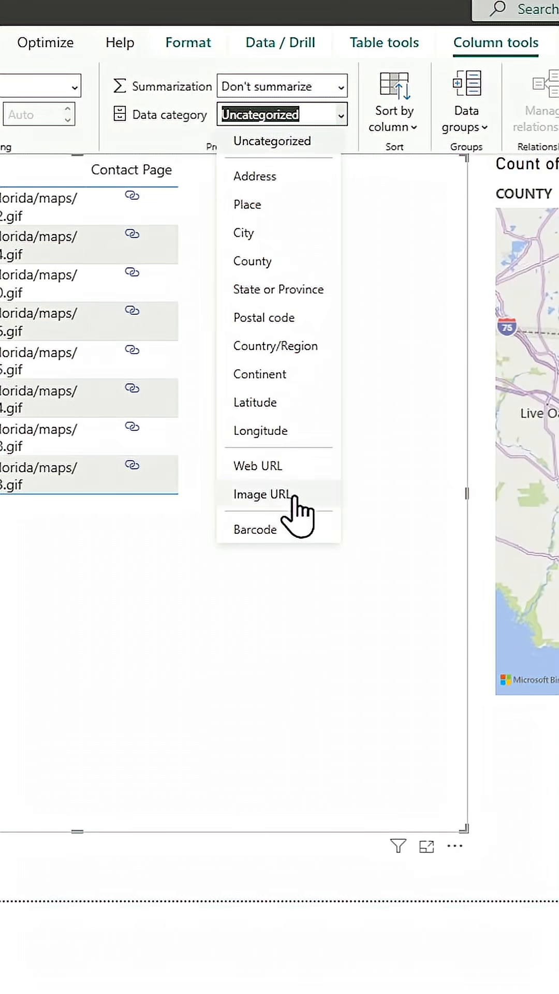
- Set the Icon column's data category to Image URL to show county maps
left_click(261, 494)
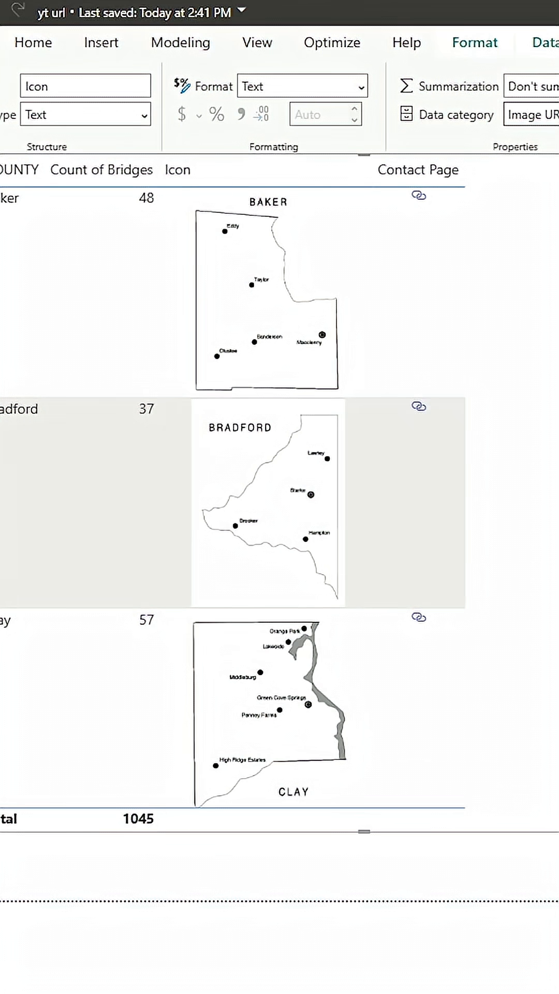